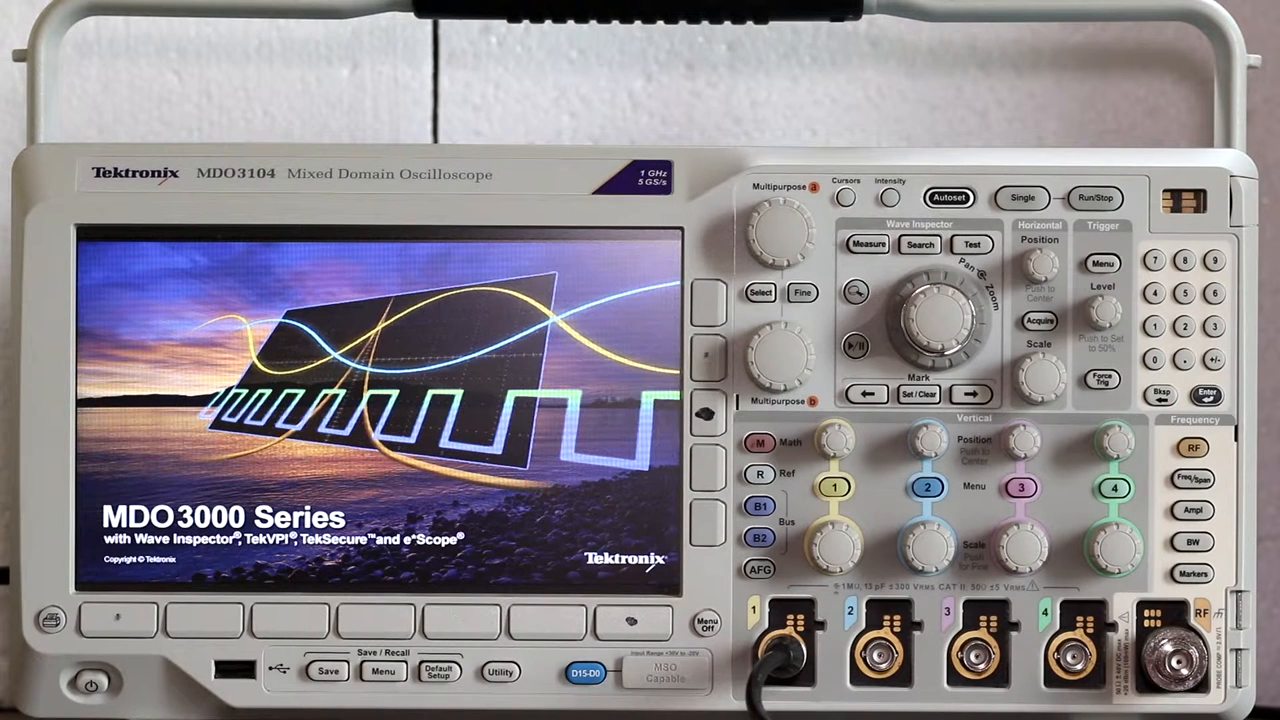
Power on the MDO3104 so the MDO3000 Series splash shows and Channel 1 lights
{"action": "left_click", "coordinate": [801, 292]}
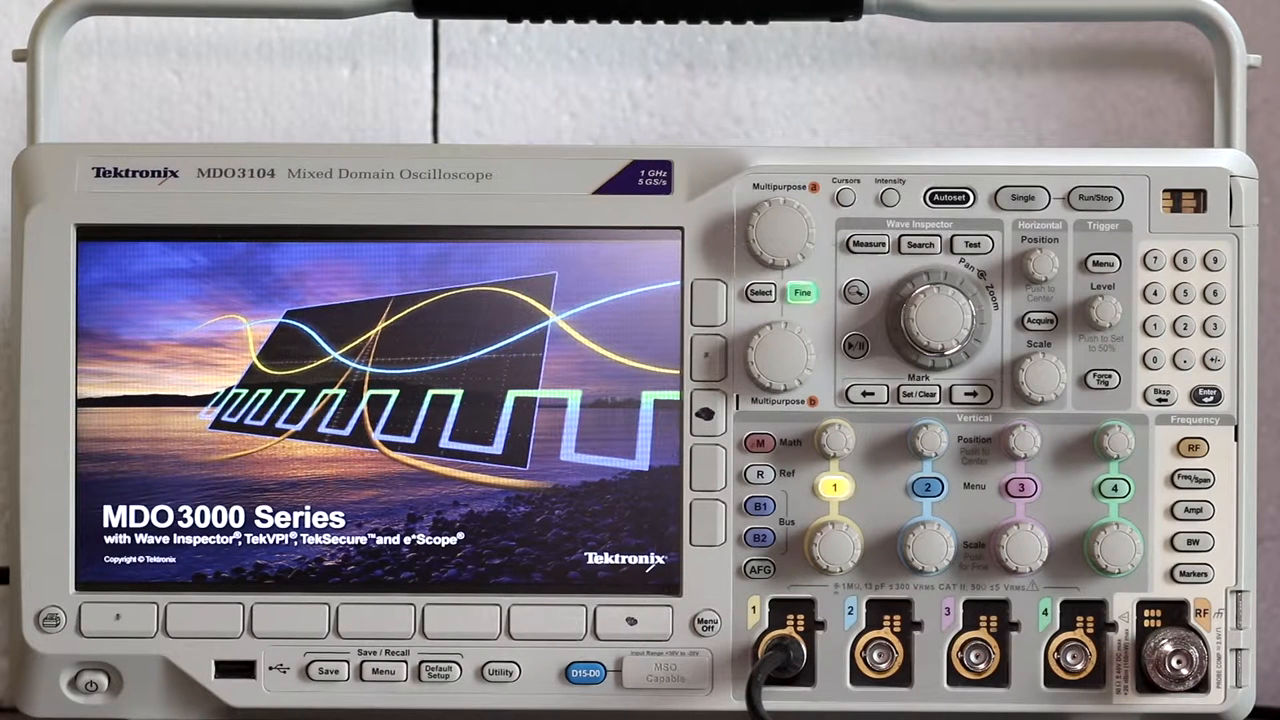